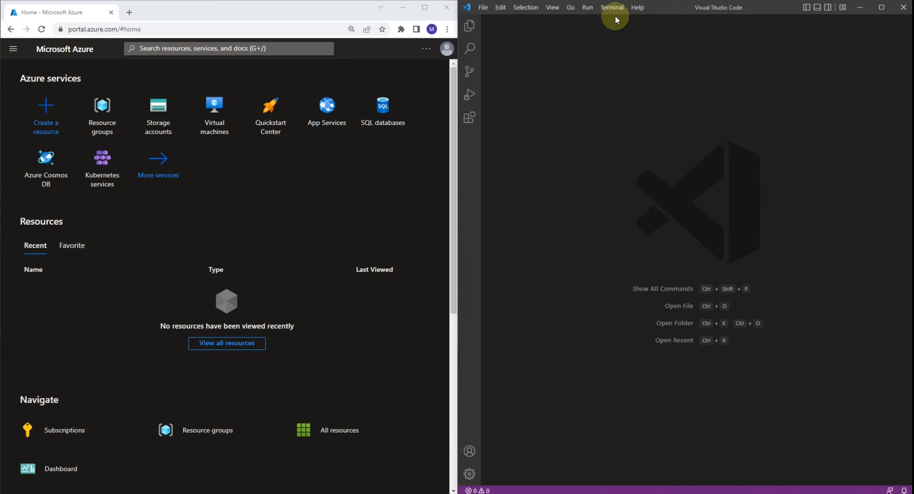
Step: Start a new PowerShell terminal from the Terminal menu
{"action": "left_click", "coordinate": [612, 6]}
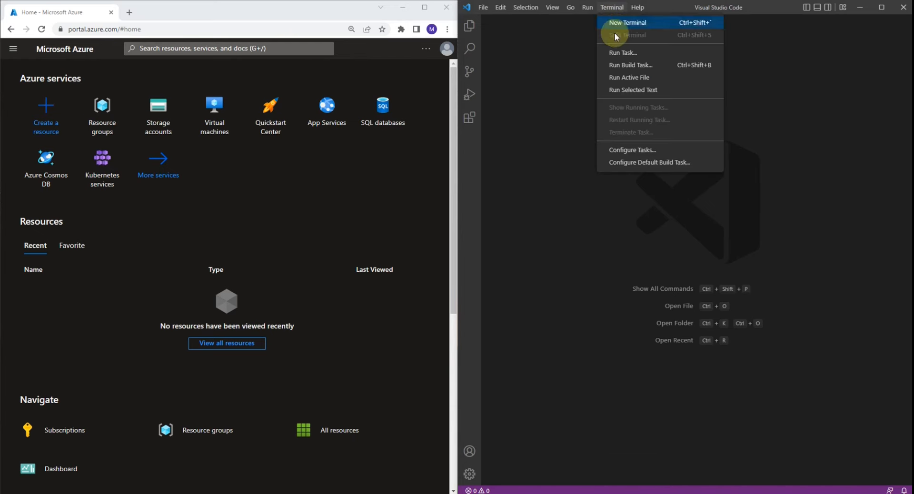
{"action": "left_click", "coordinate": [627, 23]}
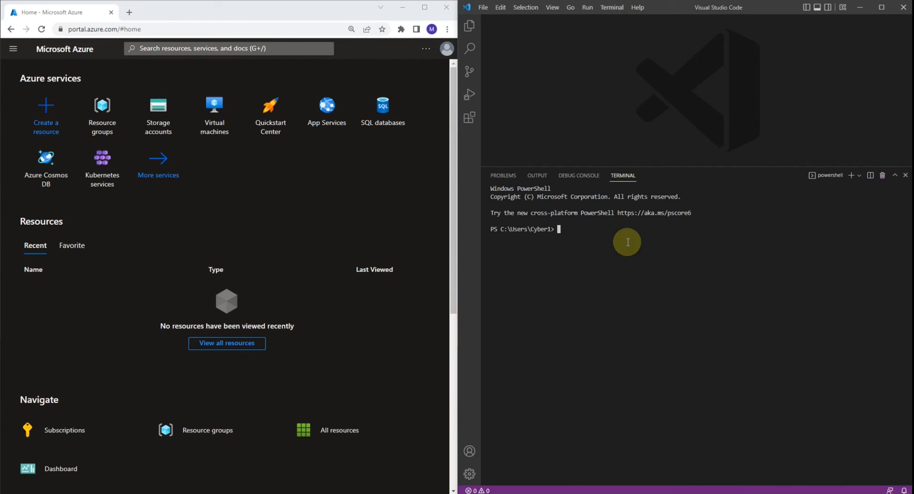
Step: Run Connect-AzAccount and sign in with the existing Azure account
{"action": "type", "text": "C"}
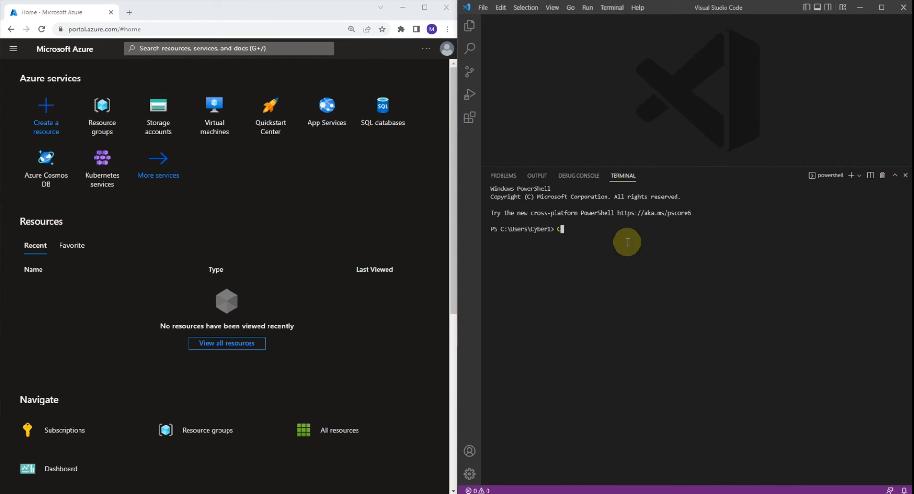
{"action": "type", "text": "onnect-"}
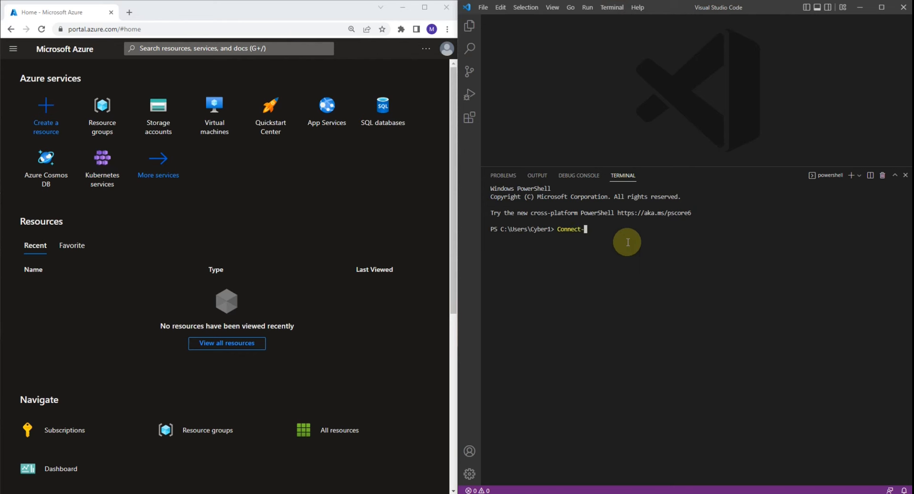
{"action": "type", "text": "Az"}
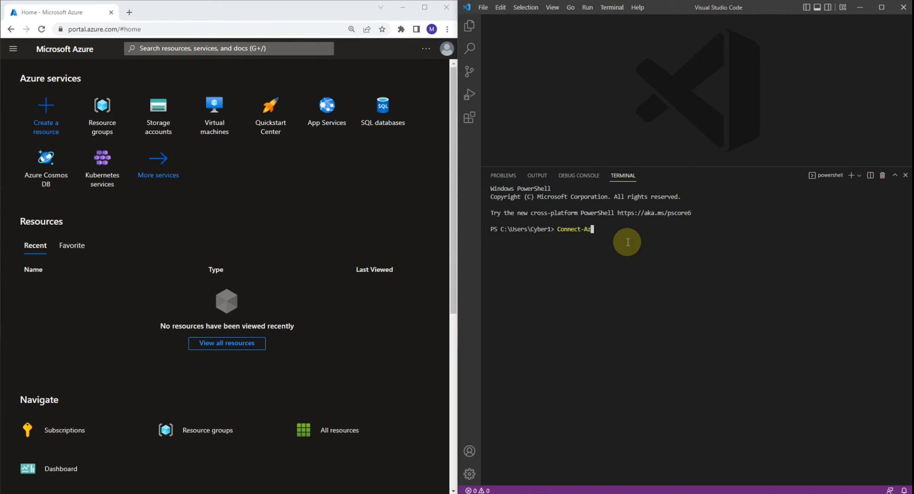
{"action": "type", "text": "Account"}
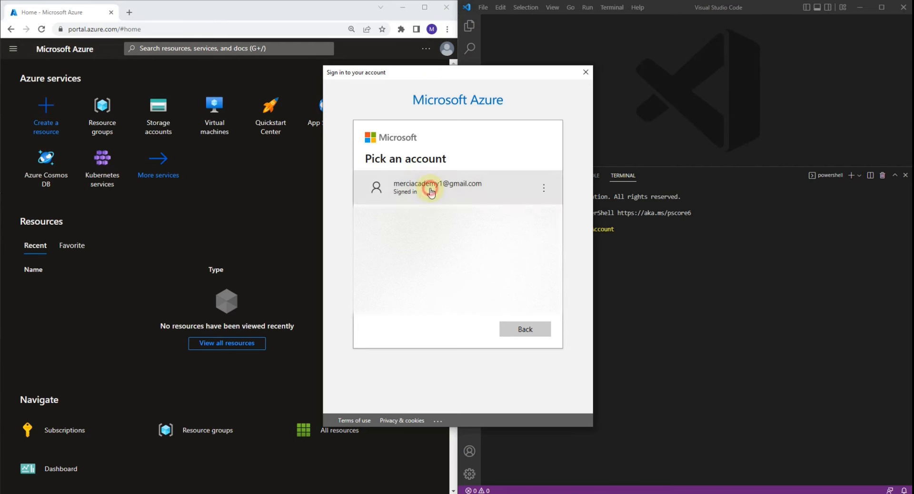
{"action": "left_click", "coordinate": [437, 187]}
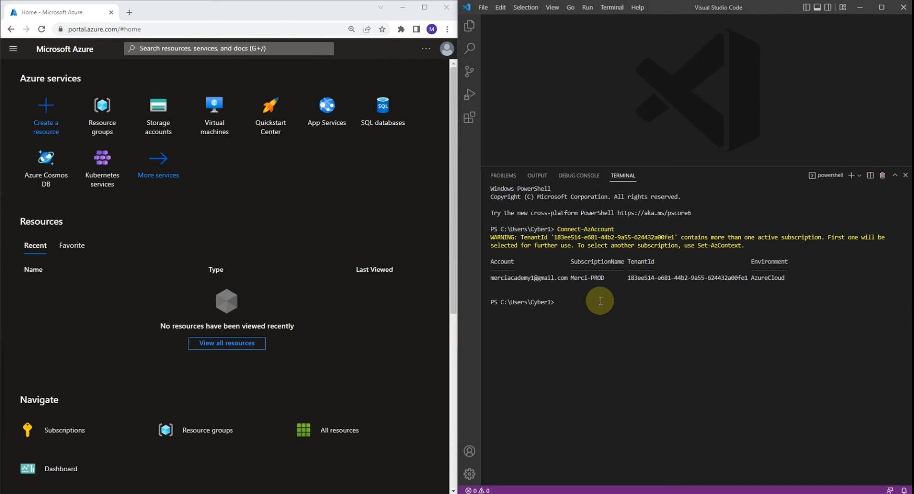
Step: Run New-AzResourceGroup -Name RG01 -Location "eastus" to create the resource group
{"action": "type", "text": "New-Az"}
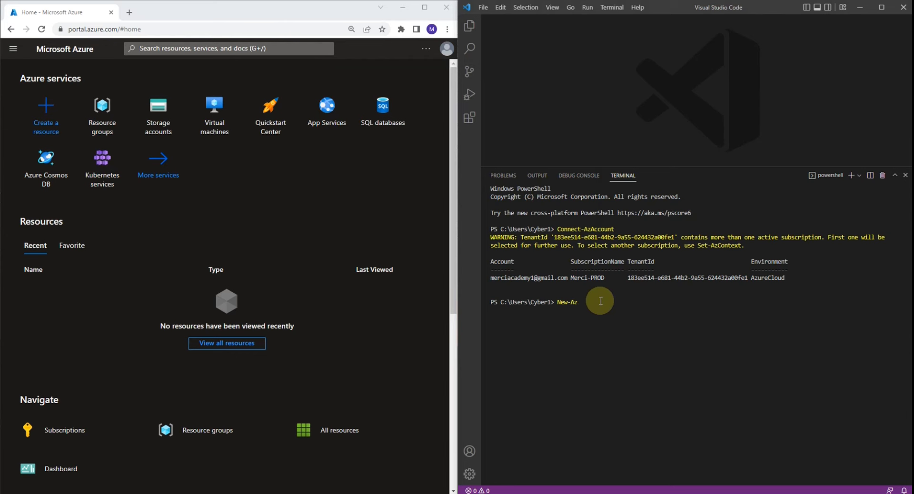
{"action": "type", "text": "Resource"}
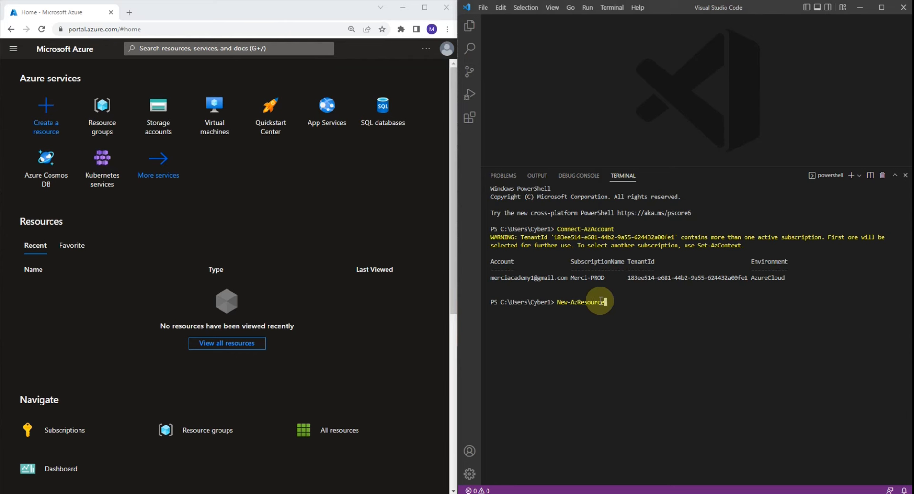
{"action": "type", "text": "Group -Na"}
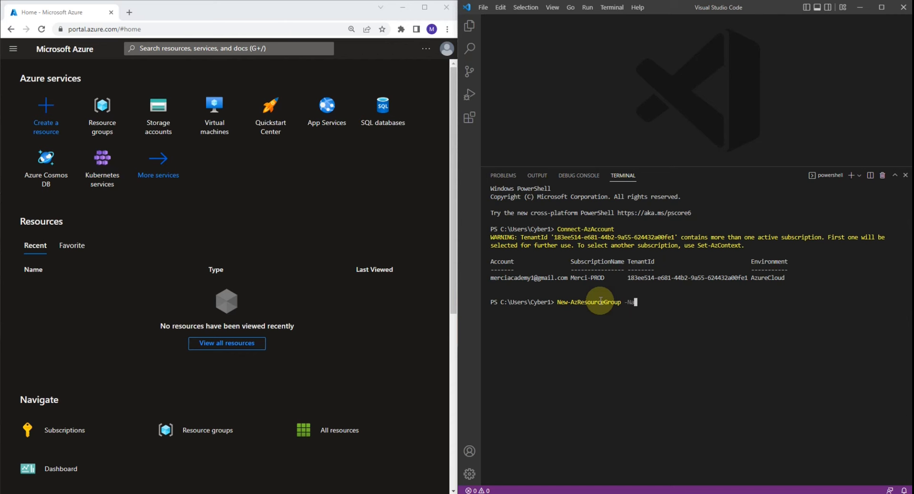
{"action": "type", "text": "me"}
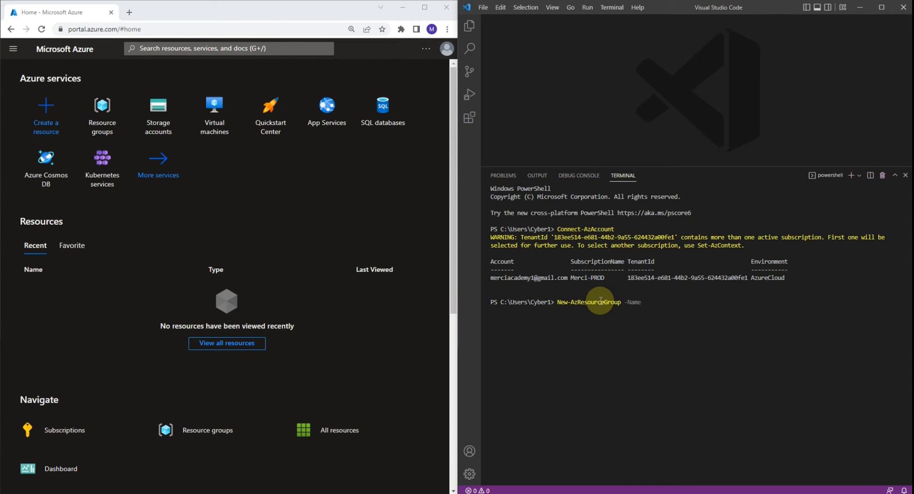
{"action": "type", "text": "RG01"}
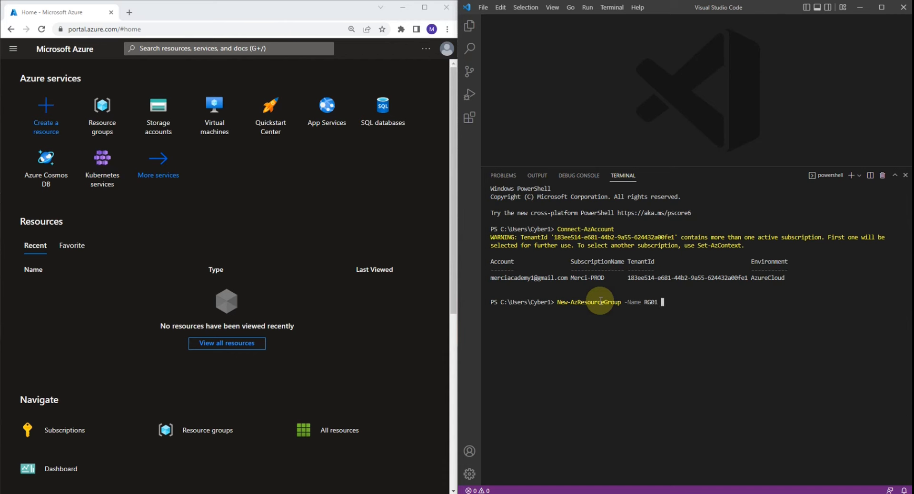
{"action": "type", "text": "-Location"}
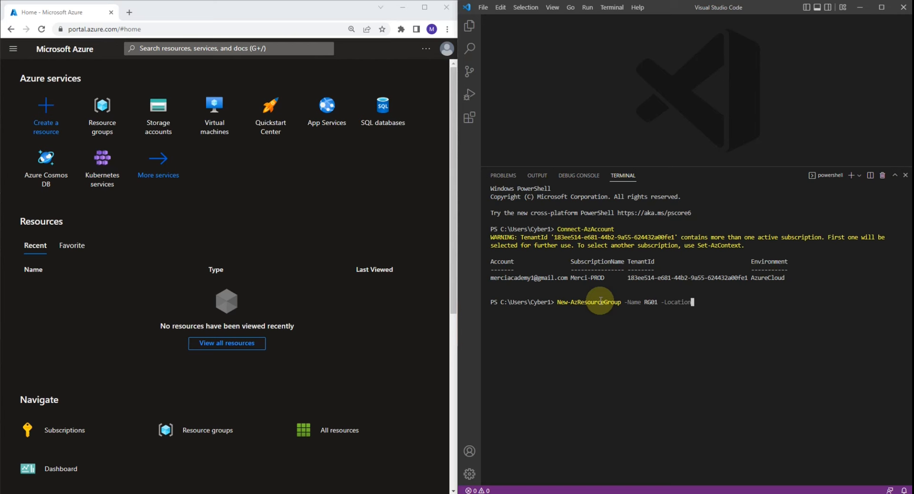
{"action": "type", "text": "\"e"}
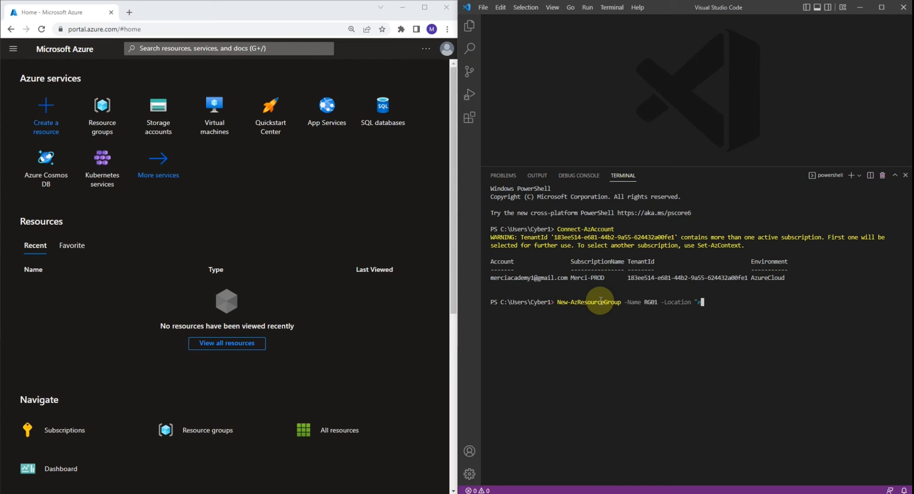
{"action": "type", "text": "astus"}
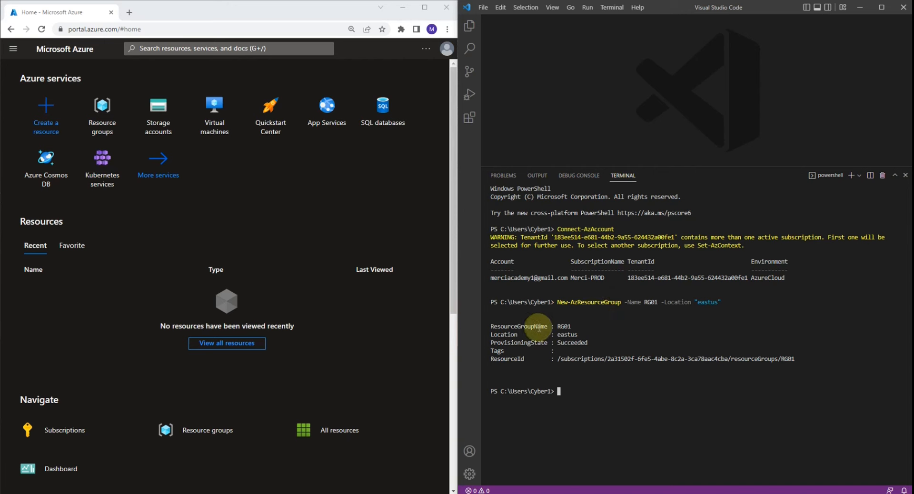
{"action": "mouse_move", "coordinate": [719, 355]}
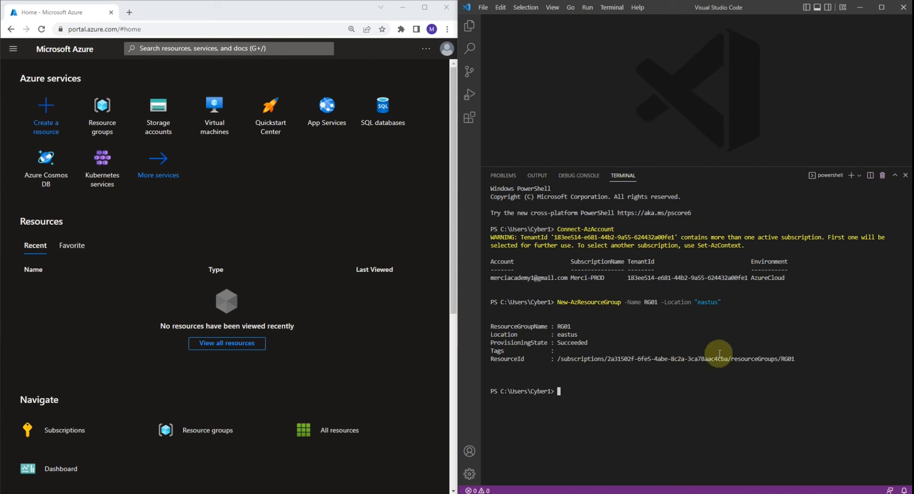
{"action": "mouse_move", "coordinate": [145, 233]}
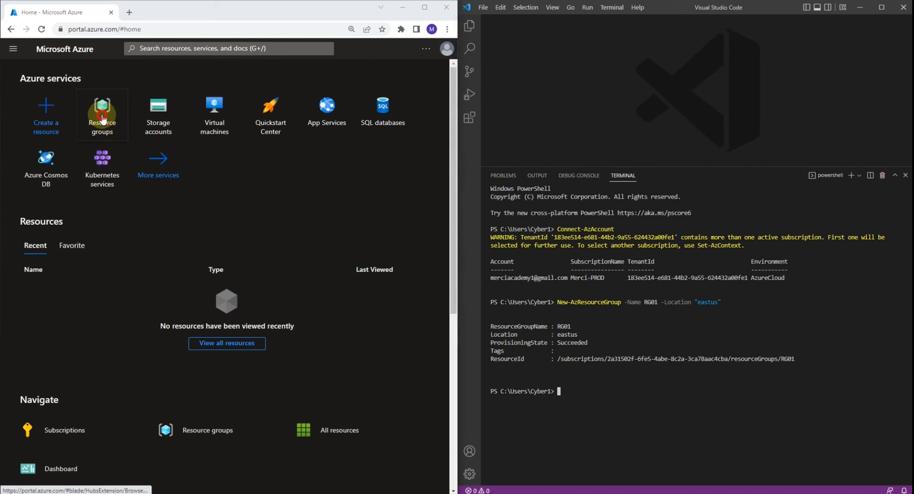
Step: Navigate from Resource groups to RG01 and view its empty Locks page
{"action": "left_click", "coordinate": [102, 115]}
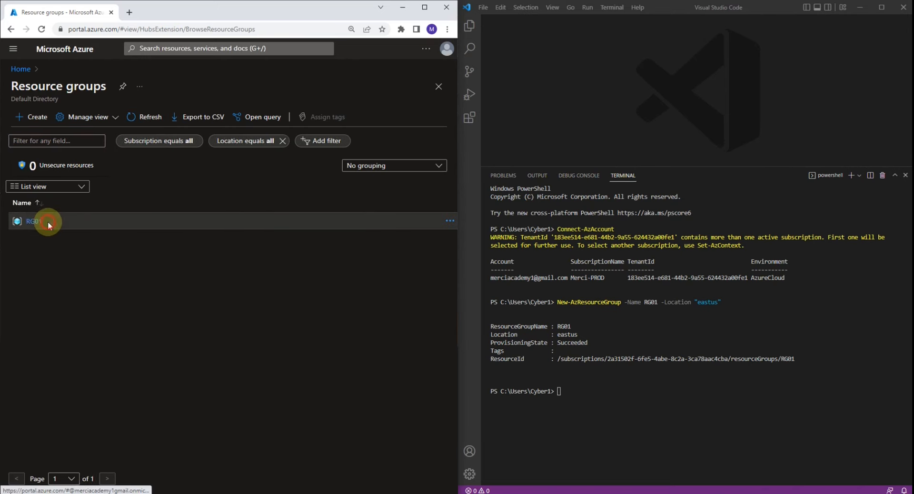
{"action": "left_click", "coordinate": [33, 222]}
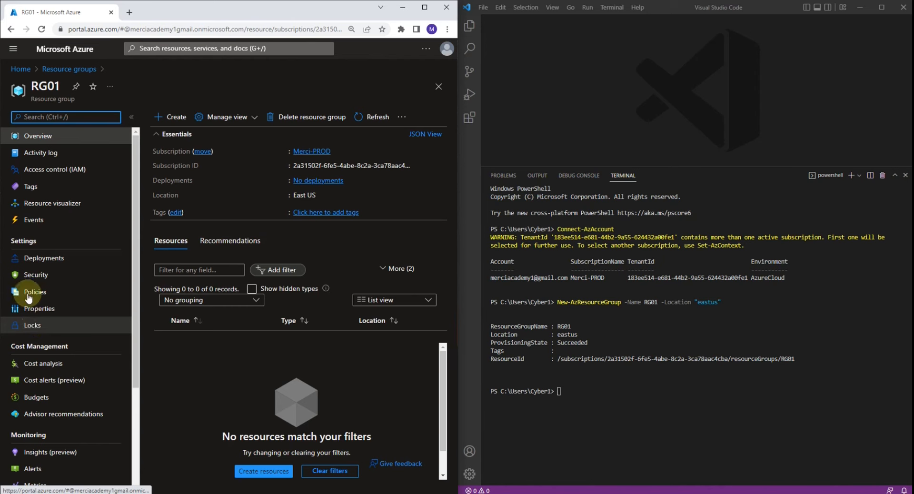
{"action": "left_click", "coordinate": [33, 325]}
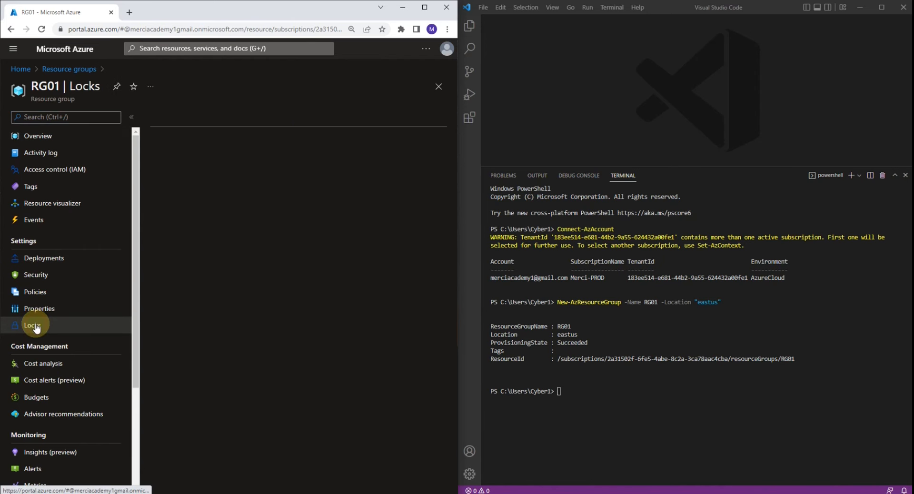
{"action": "left_click", "coordinate": [32, 324]}
{"action": "type", "text": "New-AzResourc"}
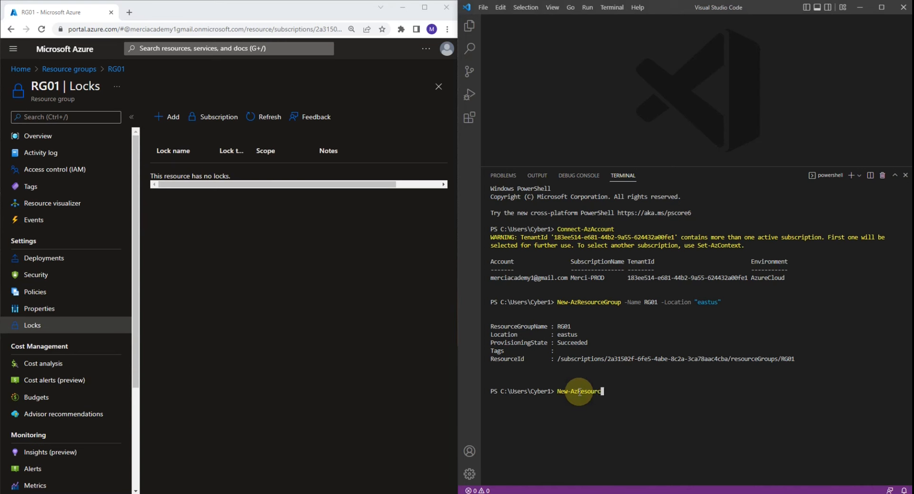
Step: Begin the New-AzResourceLock command with -lockName LockGroup
{"action": "type", "text": "eLock"}
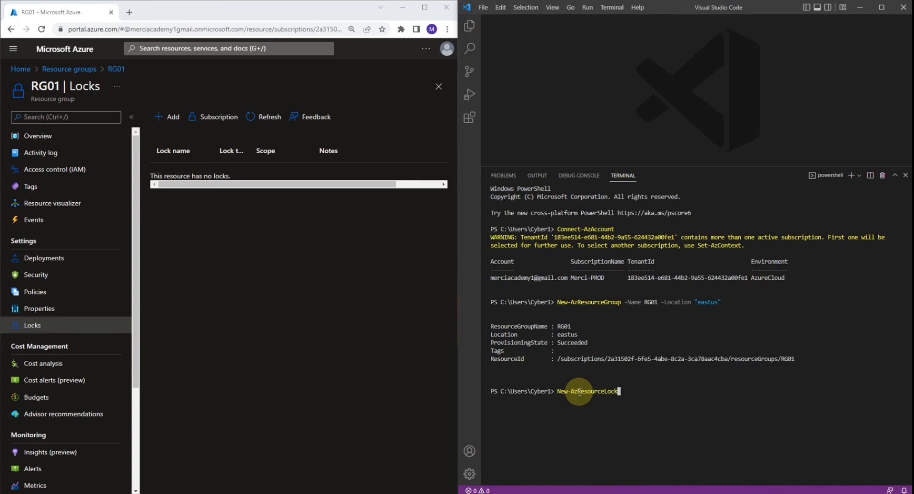
{"action": "type", "text": "-"}
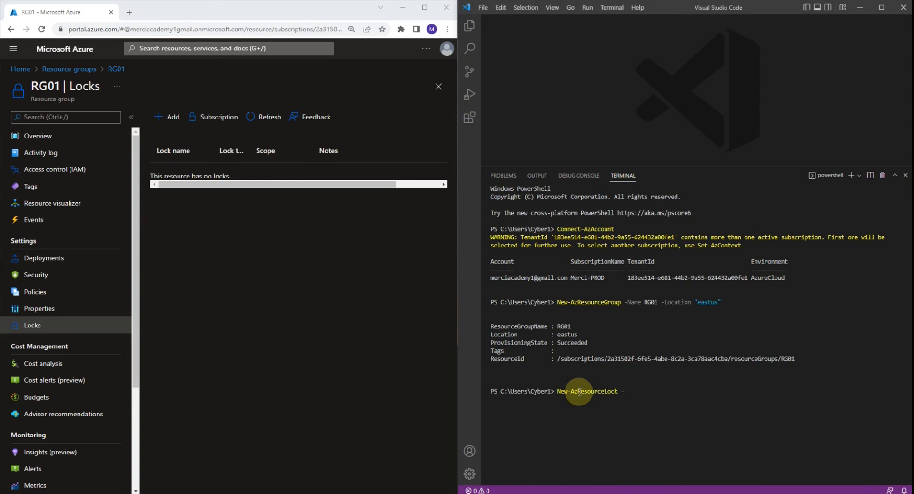
{"action": "type", "text": "-lockName"}
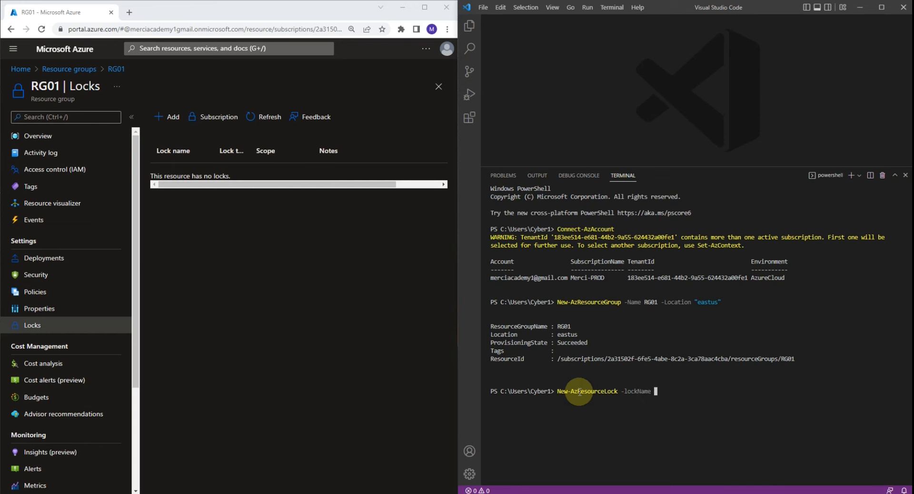
{"action": "type", "text": "Loc"}
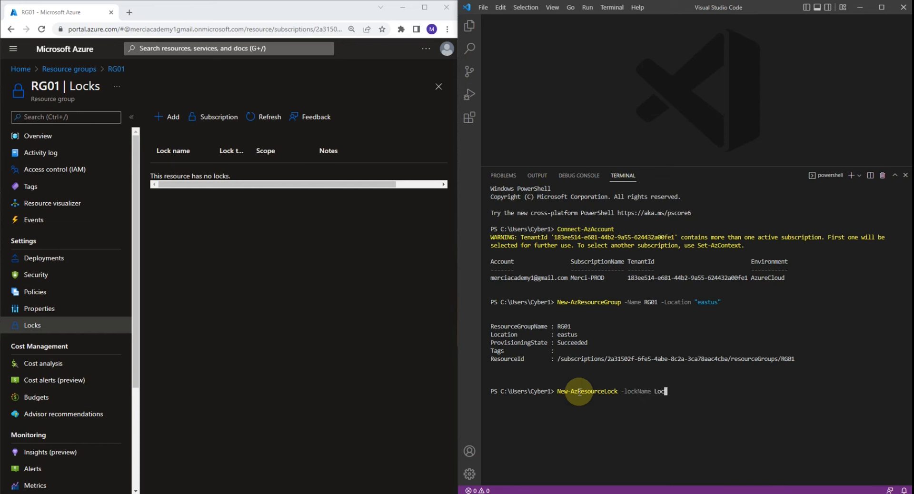
{"action": "type", "text": "kGrou"}
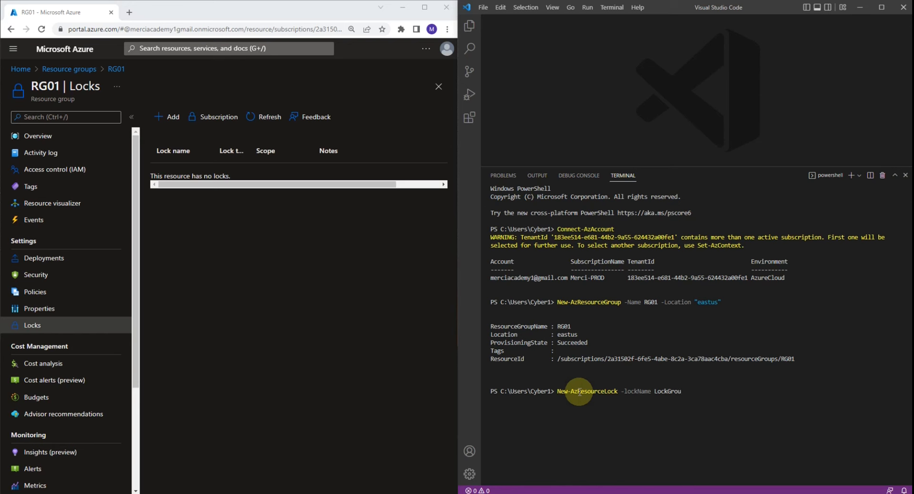
{"action": "type", "text": "p"}
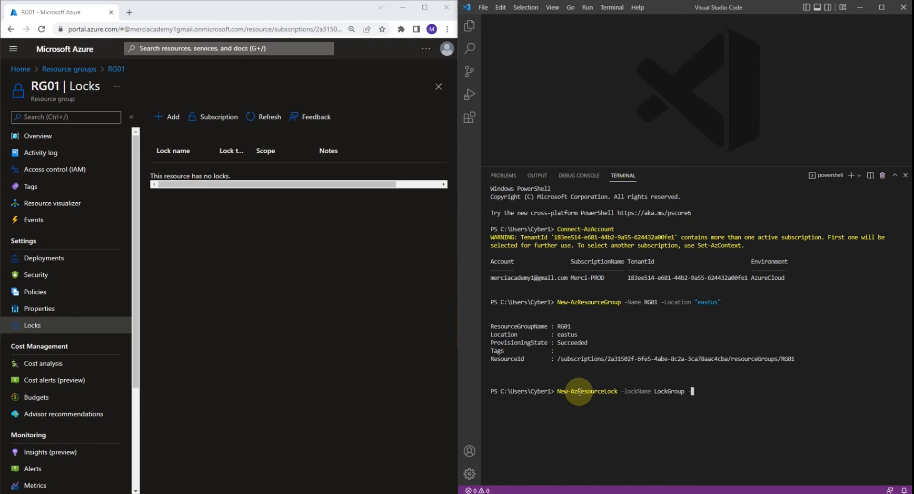
Step: Add -LockLevel CanNotDelete -ResourceGroupName RG01, run it and confirm with y
{"action": "type", "text": "-LockLeve"}
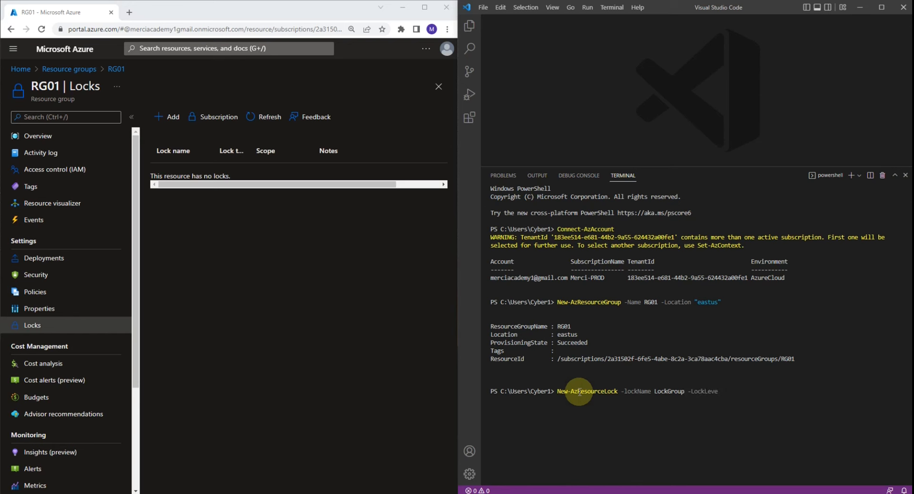
{"action": "type", "text": "Ca"}
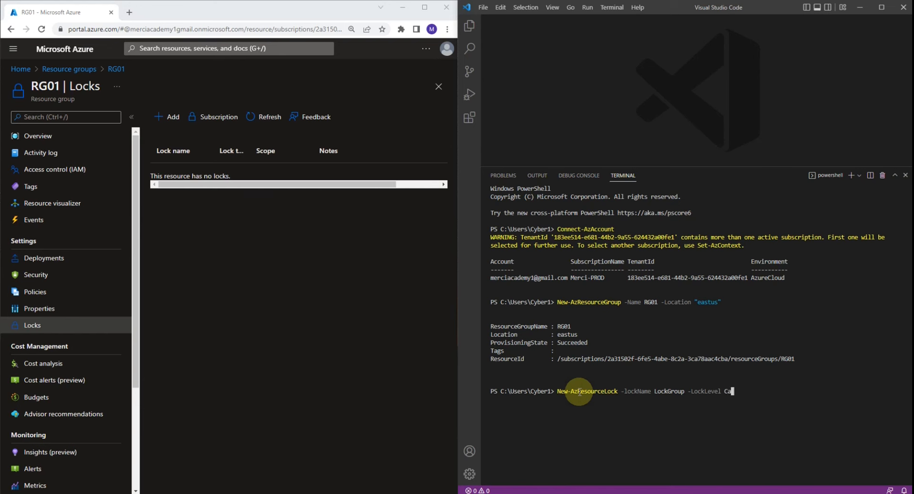
{"action": "type", "text": "nNotDelete"}
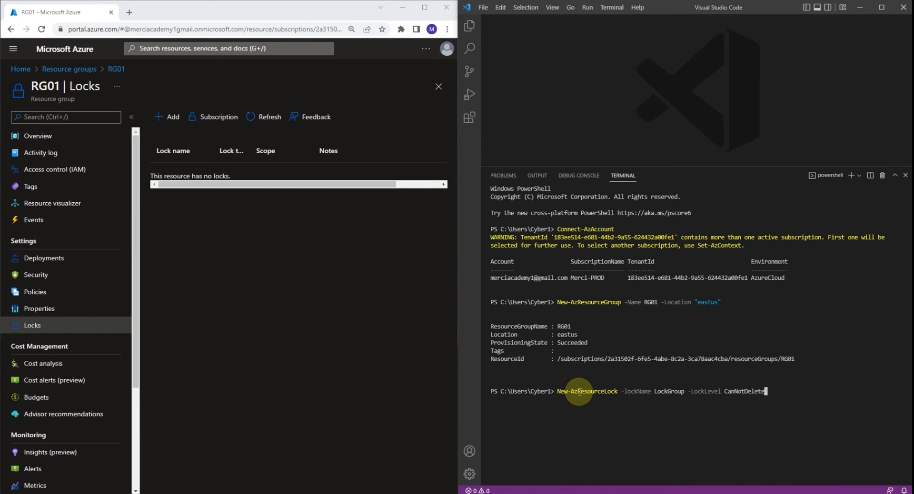
{"action": "type", "text": "-ResourceGroupName"}
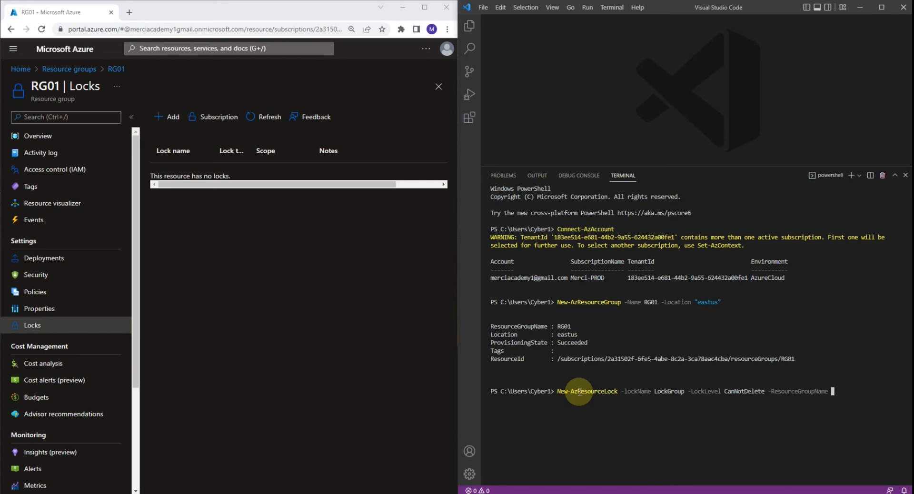
{"action": "mouse_move", "coordinate": [651, 341]}
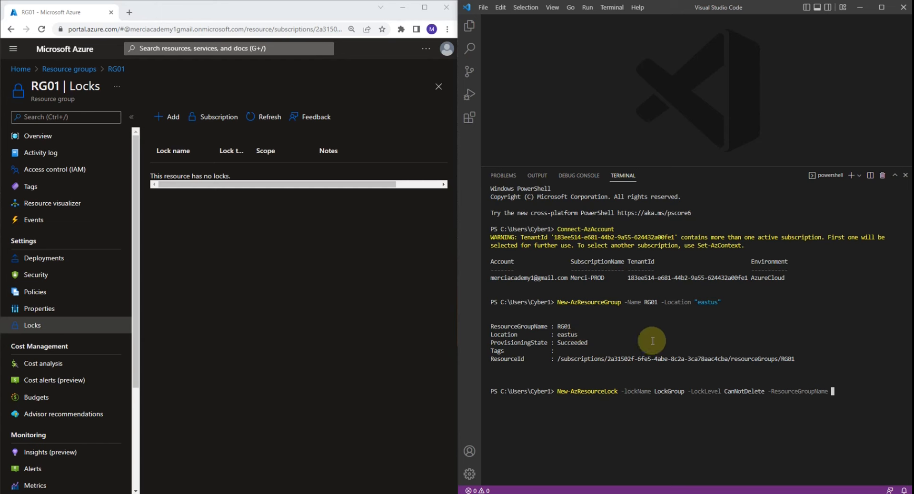
{"action": "type", "text": "RG01"}
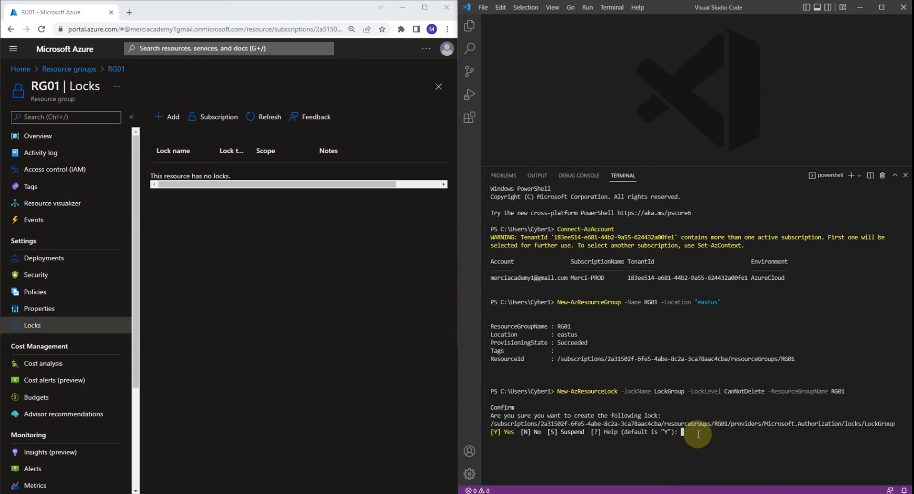
{"action": "type", "text": "y"}
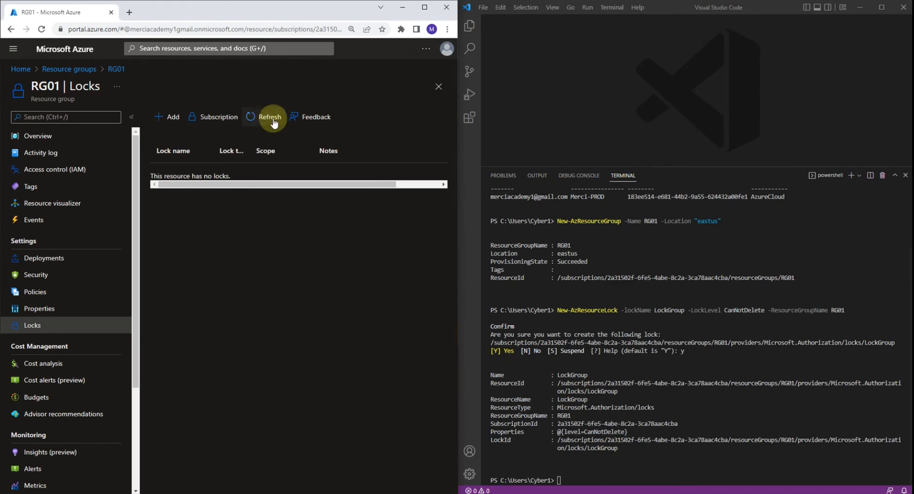
Step: Refresh RG01's locks, then choose Delete resource group from its Overview
{"action": "left_click", "coordinate": [269, 116]}
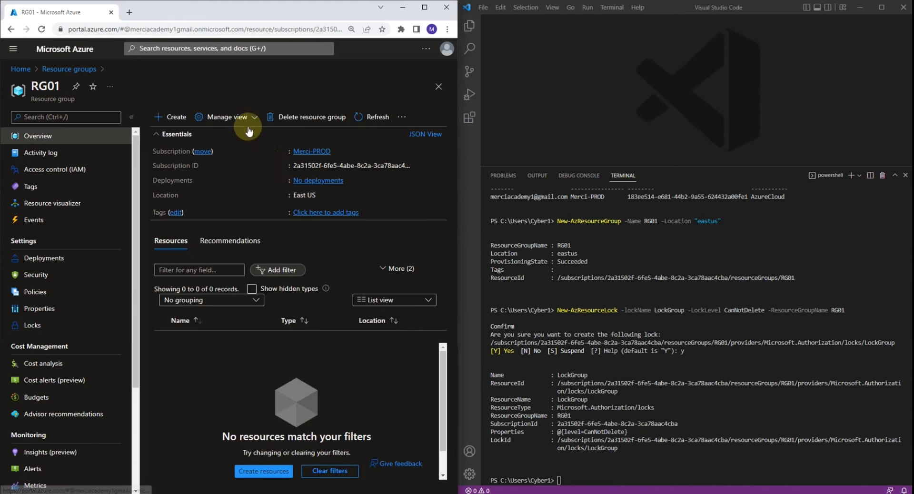
{"action": "mouse_move", "coordinate": [294, 125]}
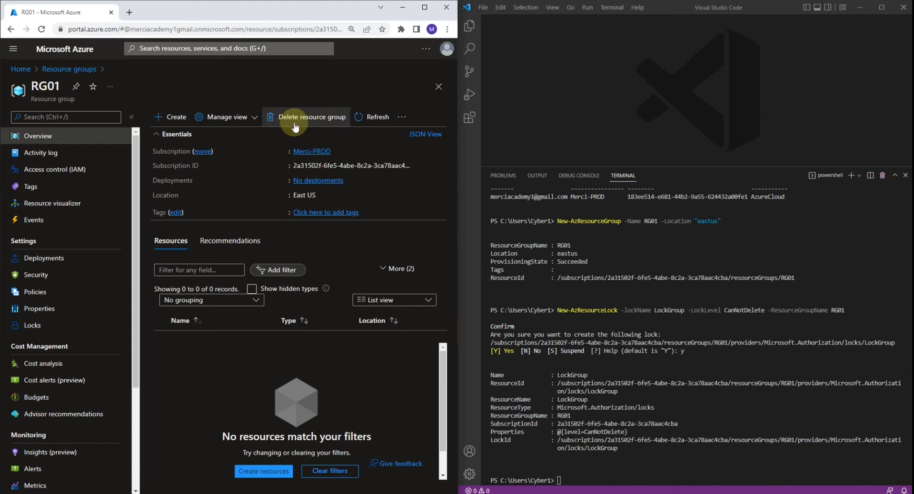
{"action": "left_click", "coordinate": [312, 116]}
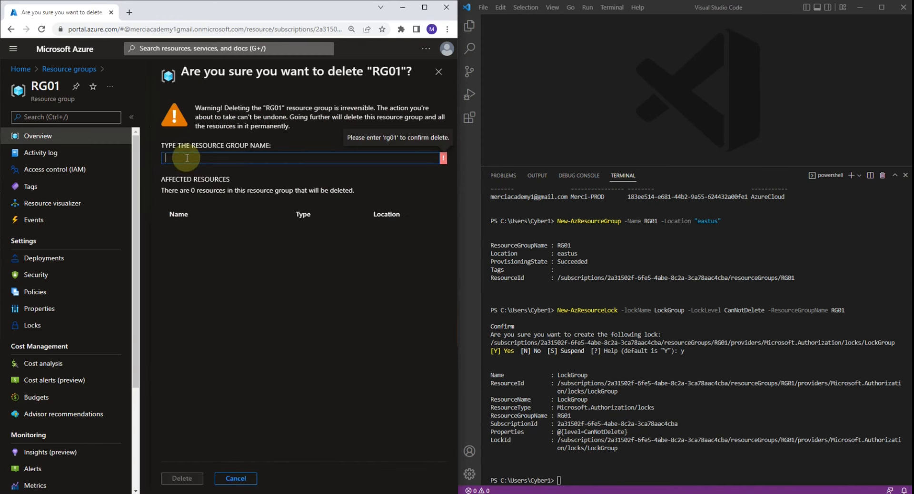
Step: Confirm deletion by entering RG01; the delete fails due to the lock, dismiss the notice
{"action": "type", "text": "RG"}
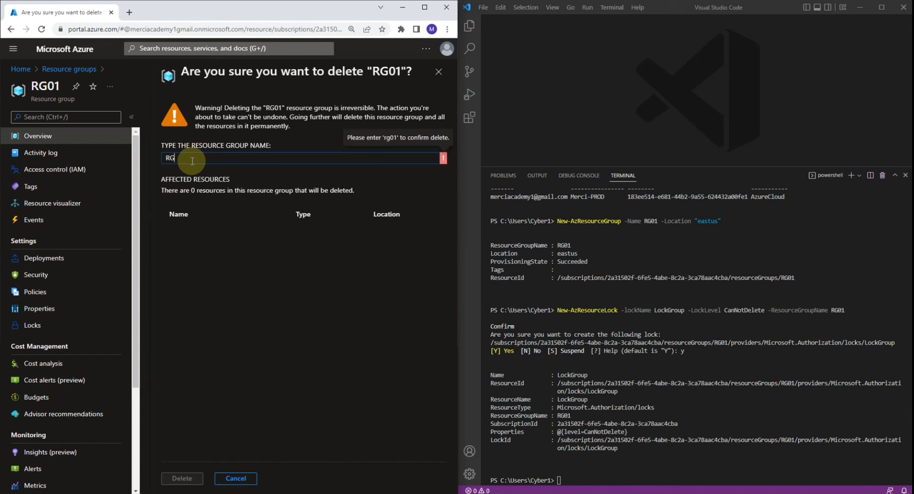
{"action": "type", "text": "01"}
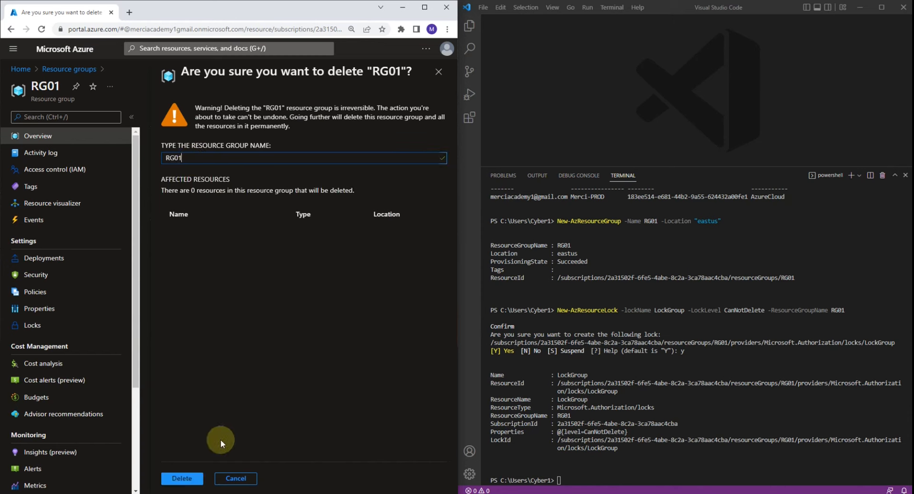
{"action": "left_click", "coordinate": [181, 478]}
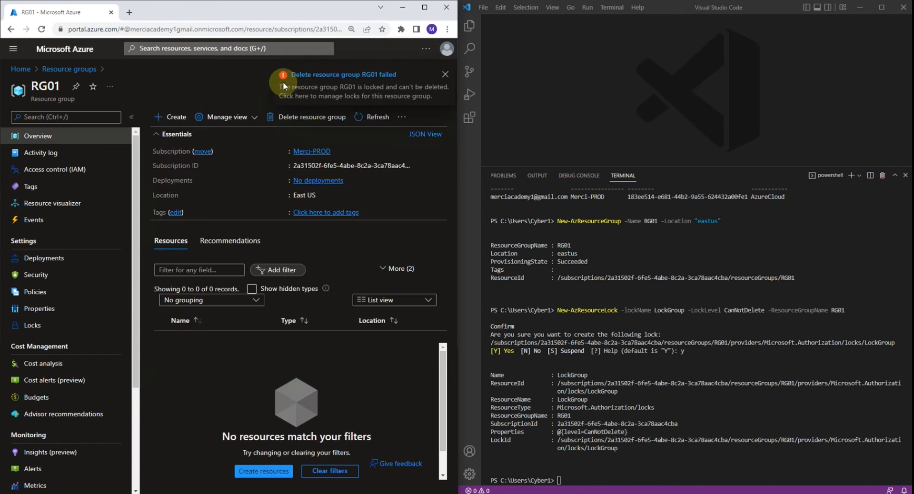
{"action": "mouse_move", "coordinate": [372, 80]}
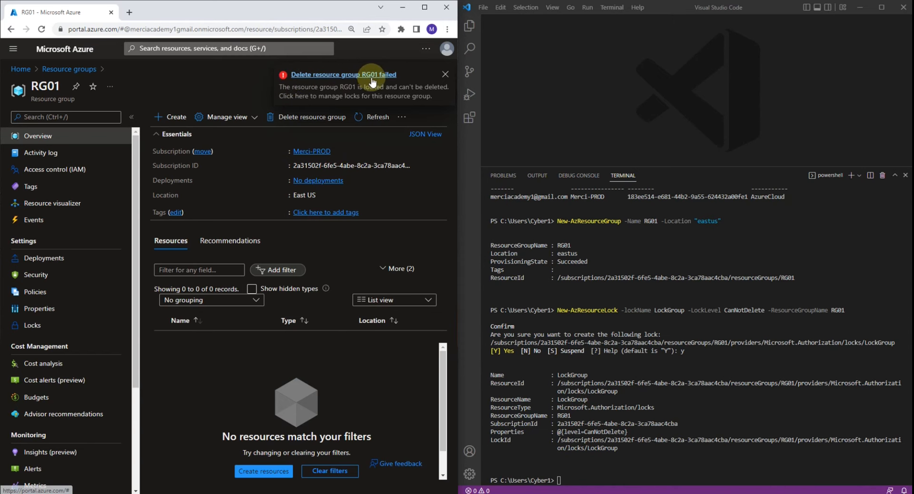
{"action": "left_click", "coordinate": [445, 74]}
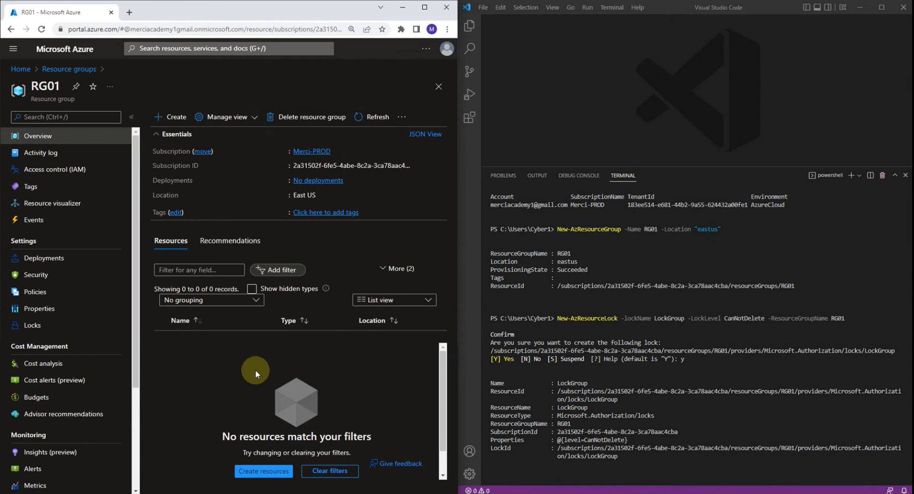